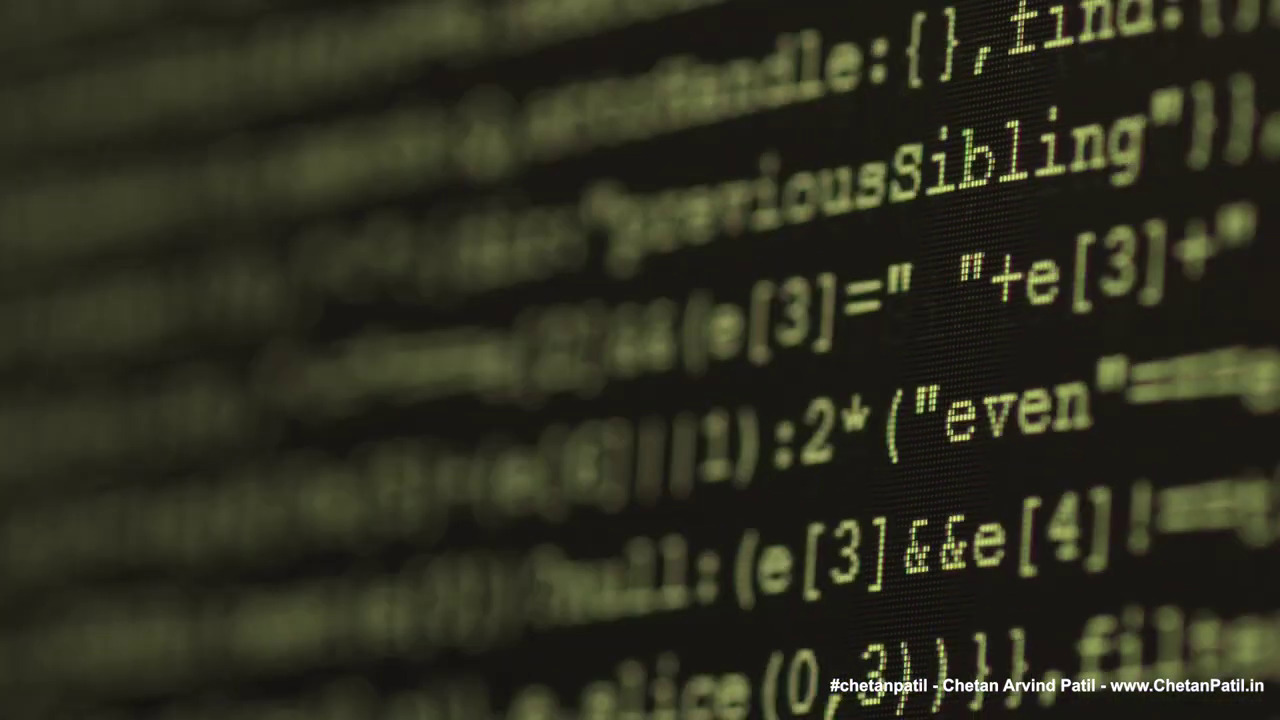
scroll("down", 3)
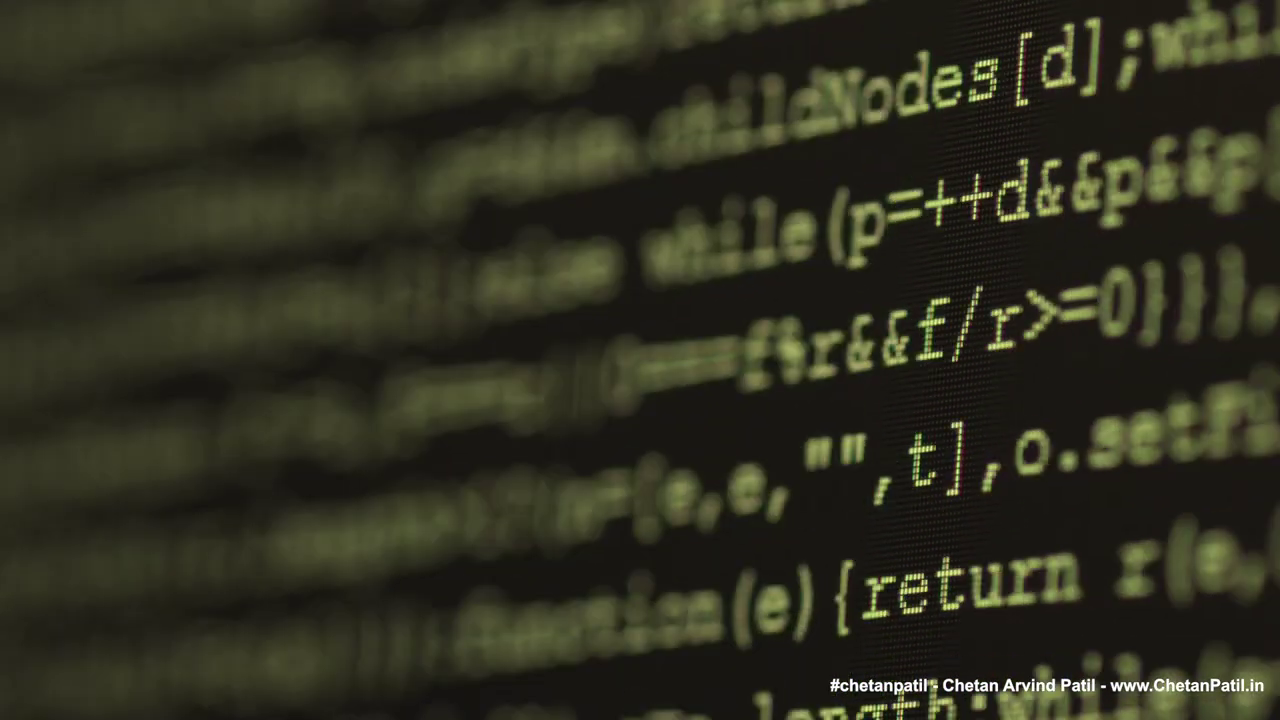